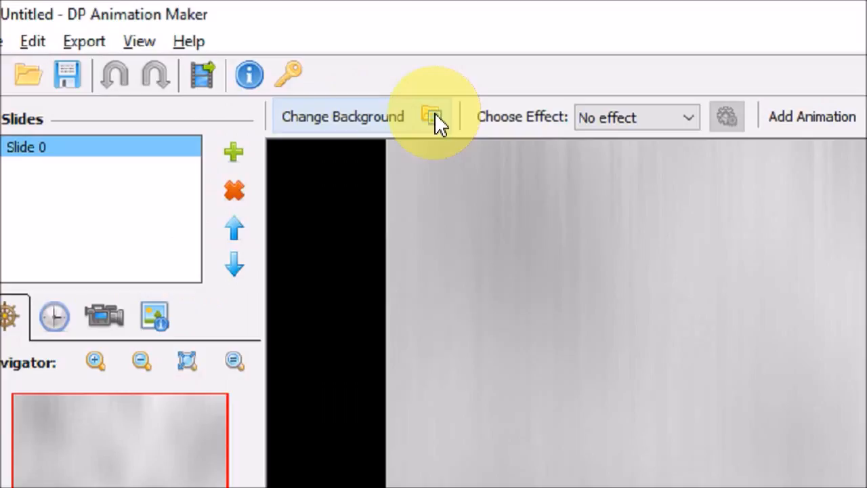
# Step: Load the waterfall landscape photo as the slide background
pyautogui.click(431, 117)
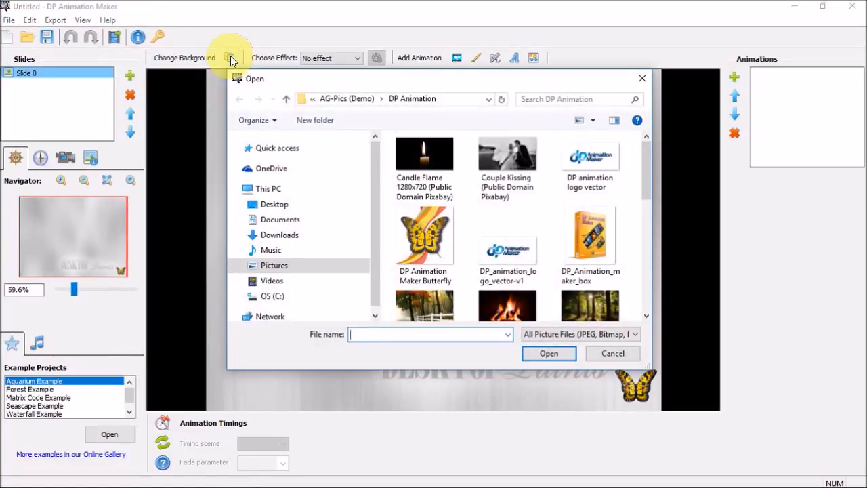
pyautogui.scroll(-3)
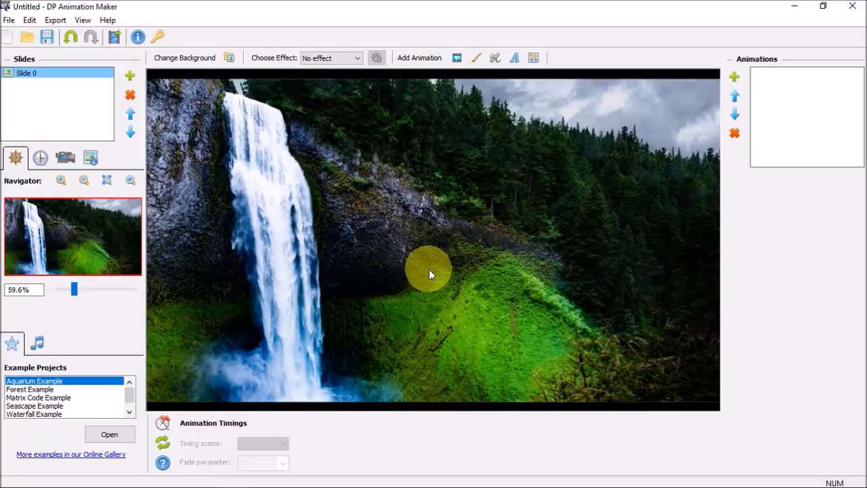
pyautogui.moveTo(336, 65)
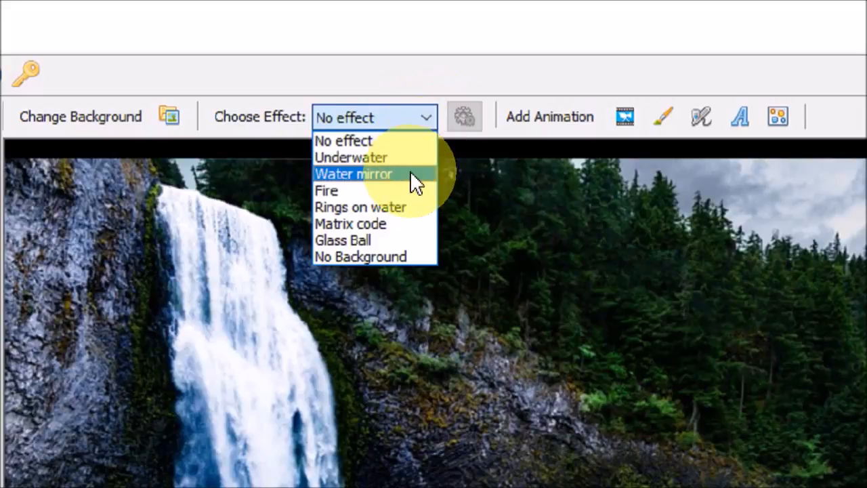
# Step: Apply the Water mirror effect so the scene reflects along the bottom
pyautogui.click(354, 174)
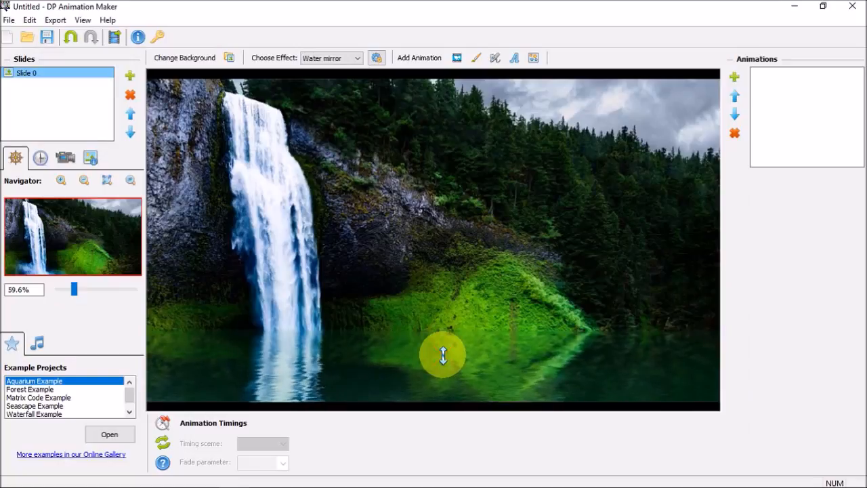
pyautogui.moveTo(481, 70)
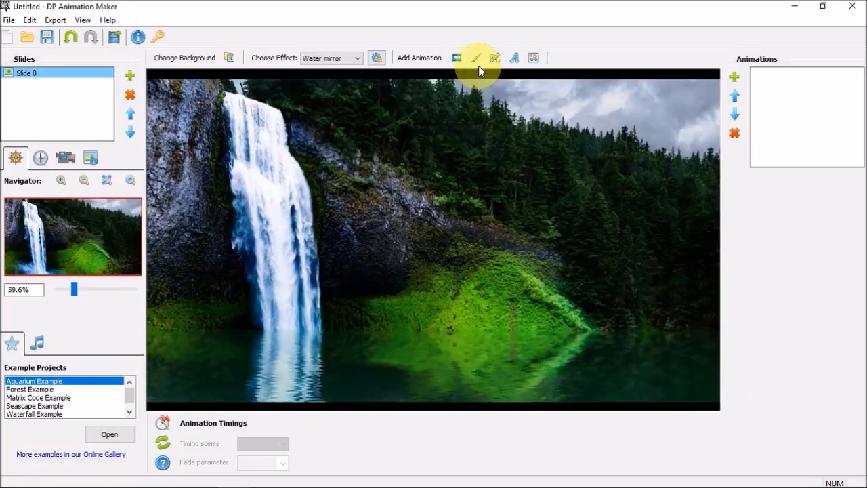
# Step: Add the Nature Brushes Water brush animation to the slide for painting the waterfall
pyautogui.click(457, 57)
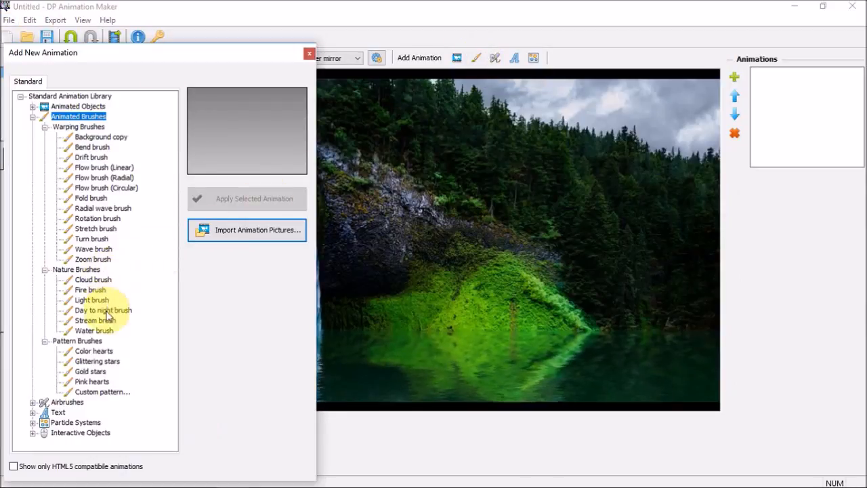
pyautogui.click(93, 330)
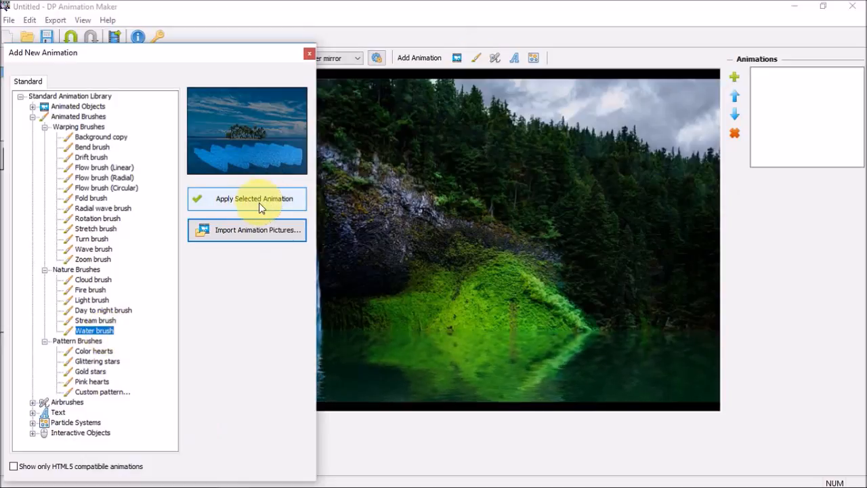
pyautogui.click(246, 197)
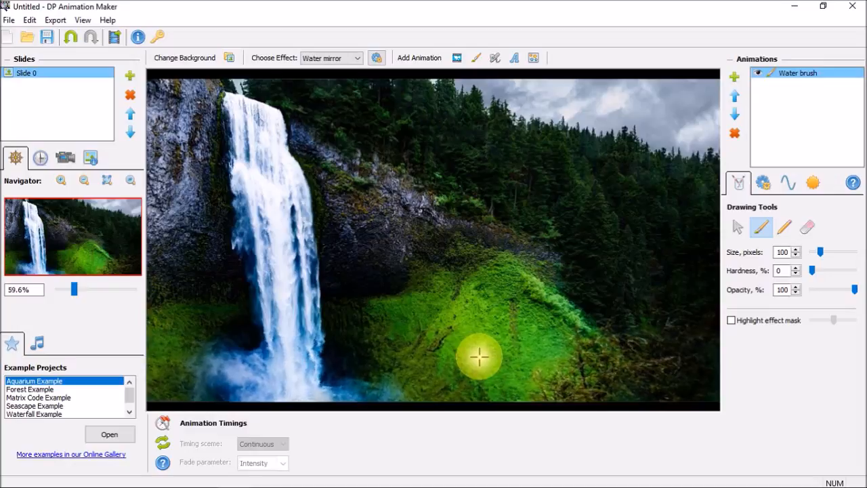
# Step: Add the Nature Brushes Stream brush animation to the slide for painting stream areas
pyautogui.click(458, 57)
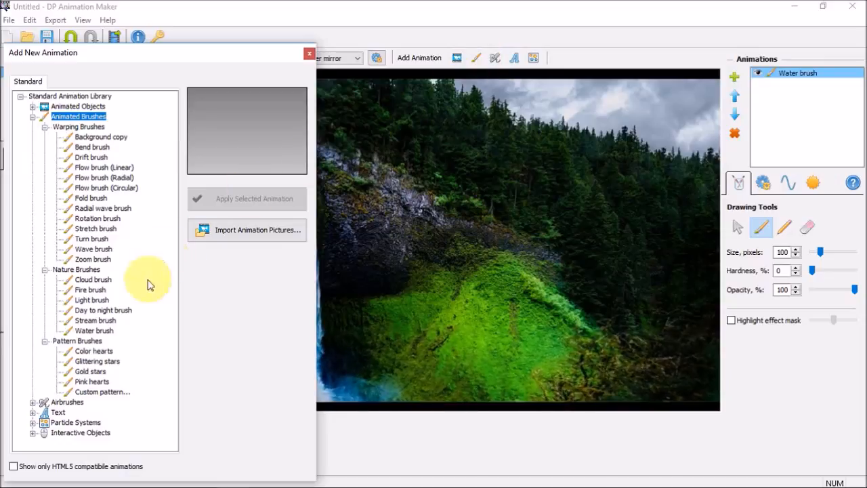
pyautogui.click(95, 320)
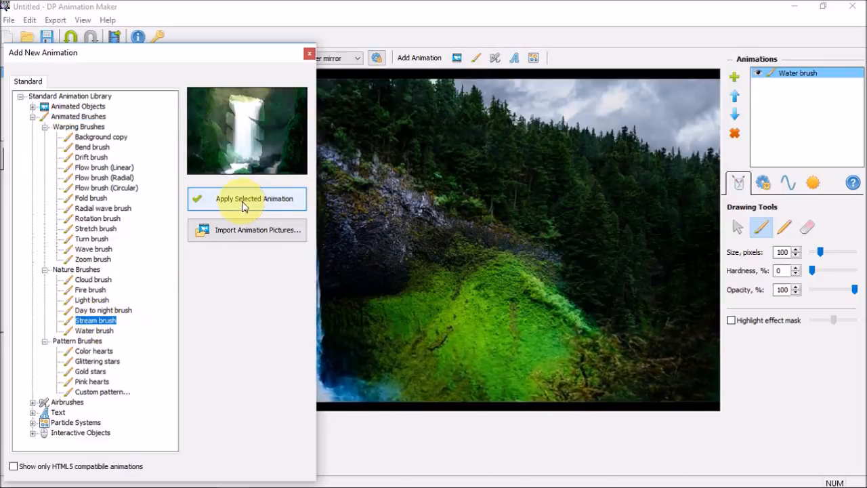
pyautogui.click(246, 198)
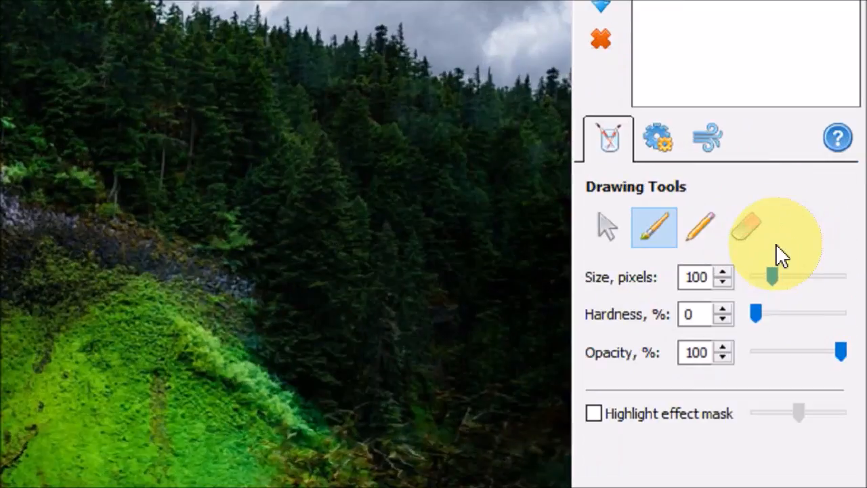
pyautogui.moveTo(607, 152)
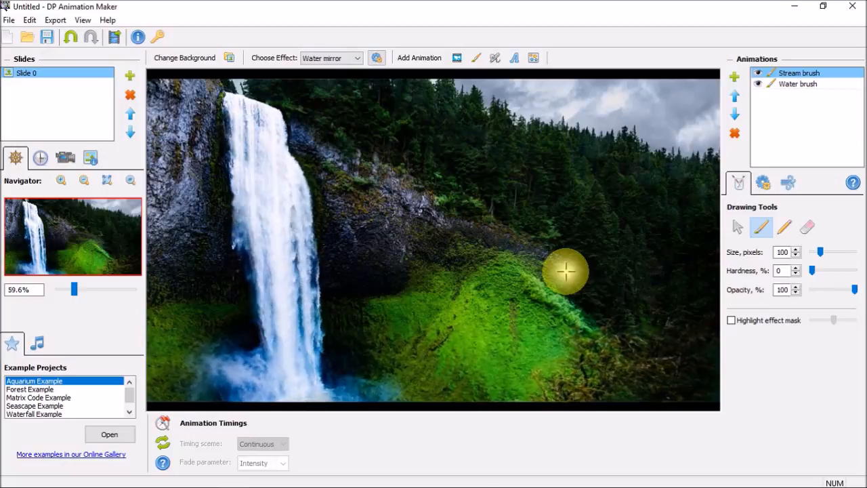
pyautogui.moveTo(526, 214)
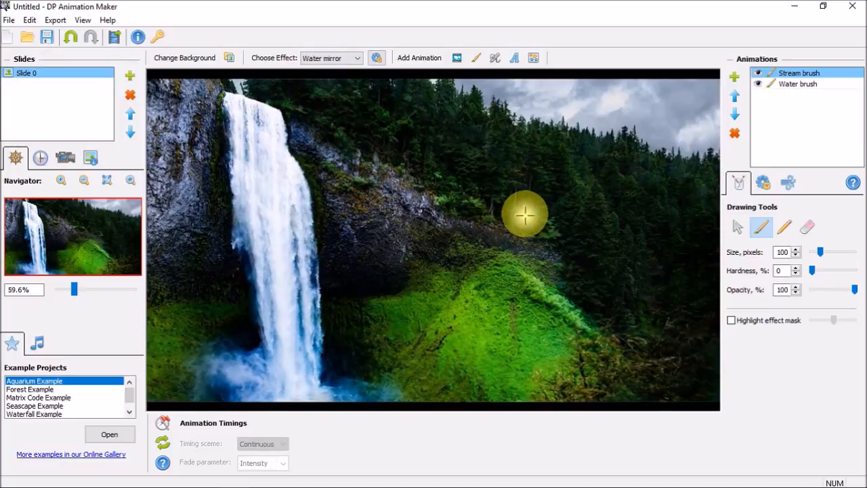
# Step: Add the Nature Brushes Cloud brush animation to the slide
pyautogui.click(420, 56)
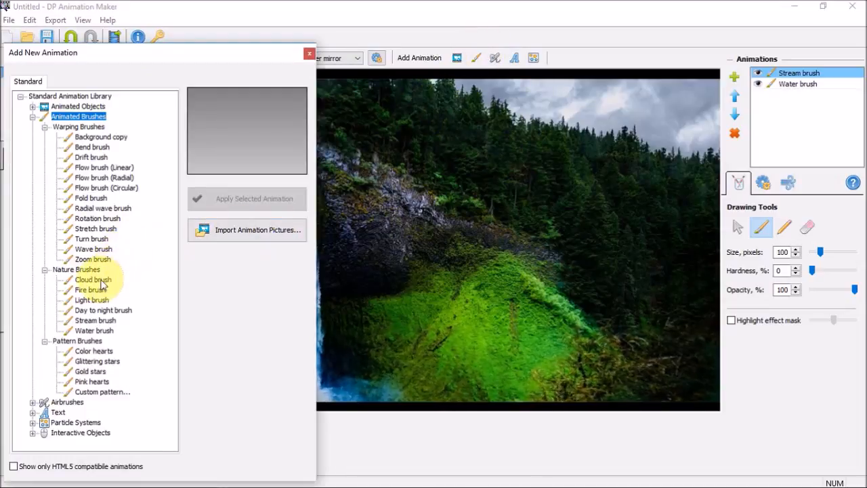
pyautogui.click(92, 280)
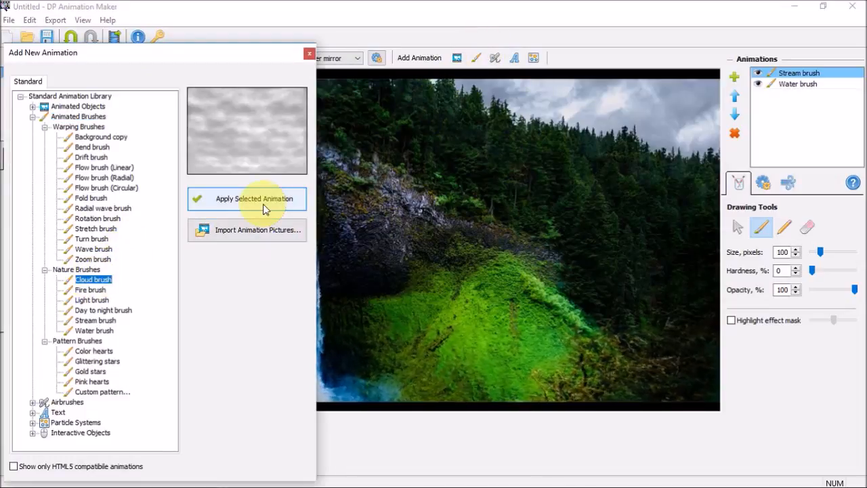
pyautogui.click(255, 198)
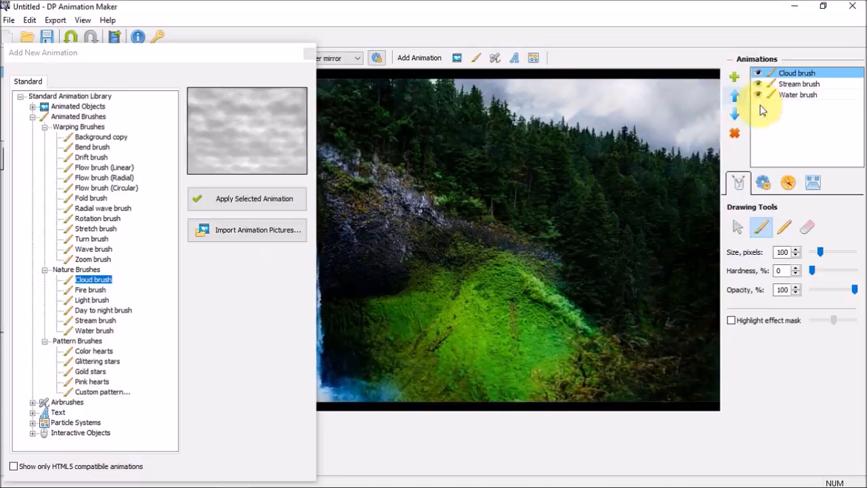
pyautogui.moveTo(647, 98)
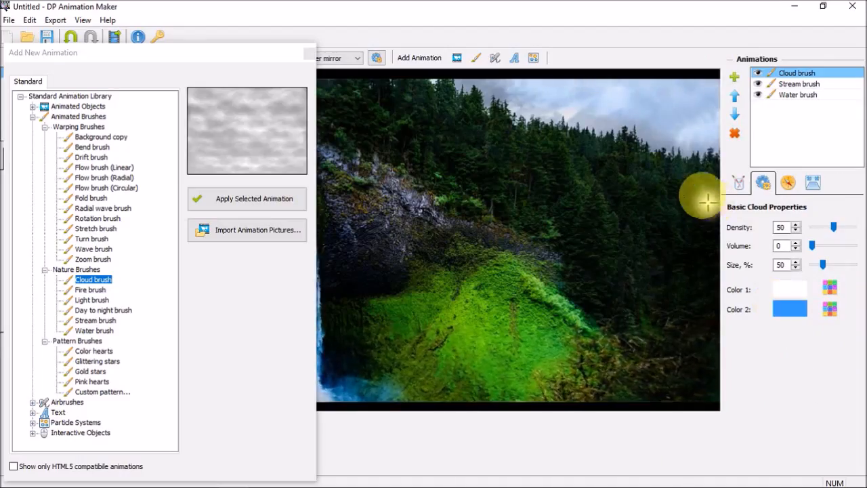
pyautogui.moveTo(675, 212)
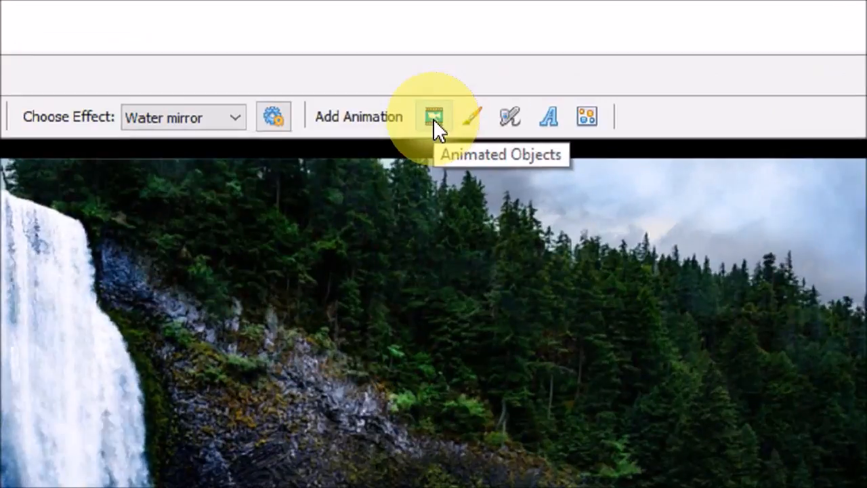
# Step: Add the Nature > Birds Flight animated object so a flock flies over the scene
pyautogui.click(429, 116)
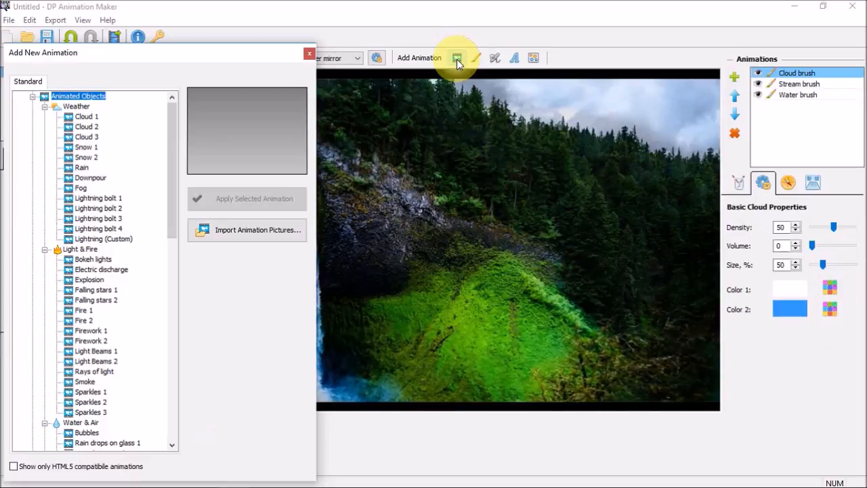
pyautogui.moveTo(176, 222)
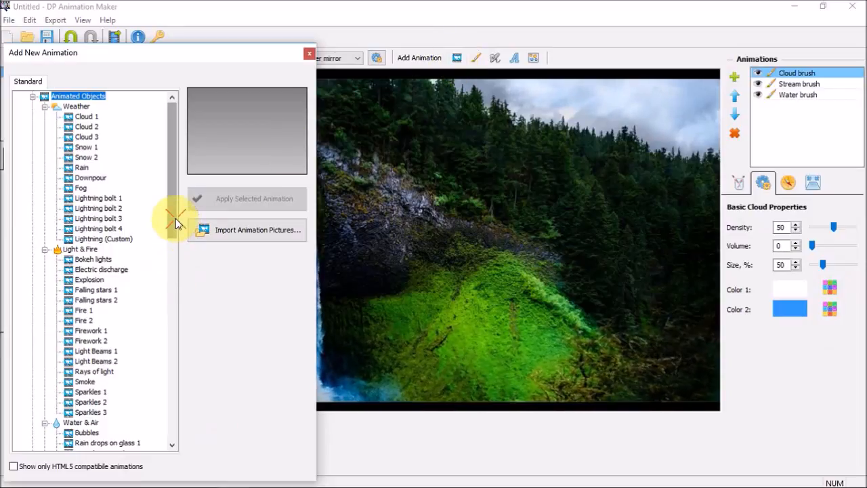
pyautogui.scroll(-3)
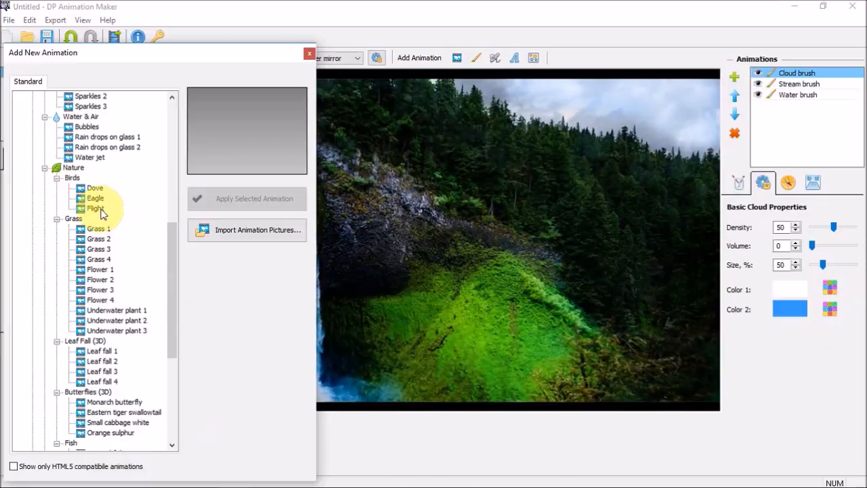
pyautogui.click(94, 209)
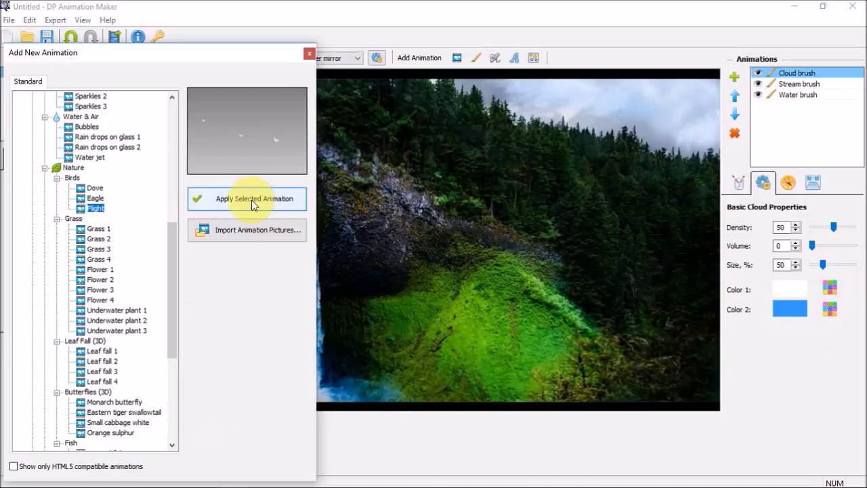
pyautogui.click(246, 198)
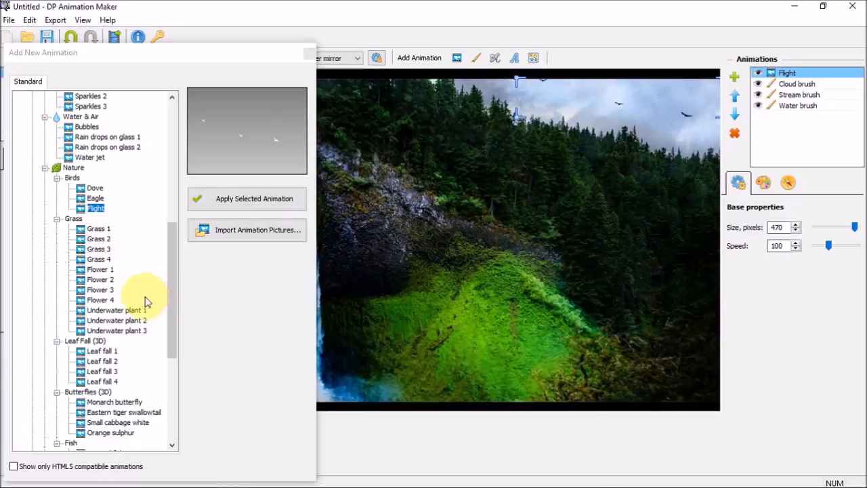
# Step: Add the Birds Eagle animated object to the scene
pyautogui.click(95, 197)
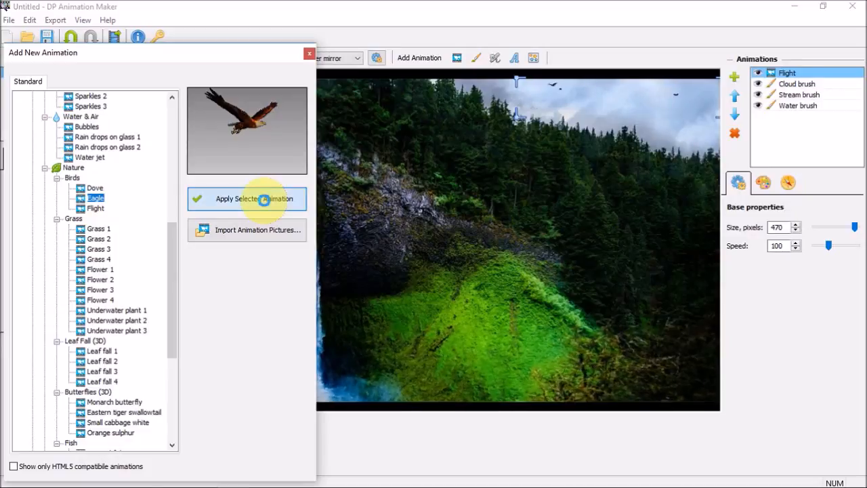
pyautogui.click(247, 198)
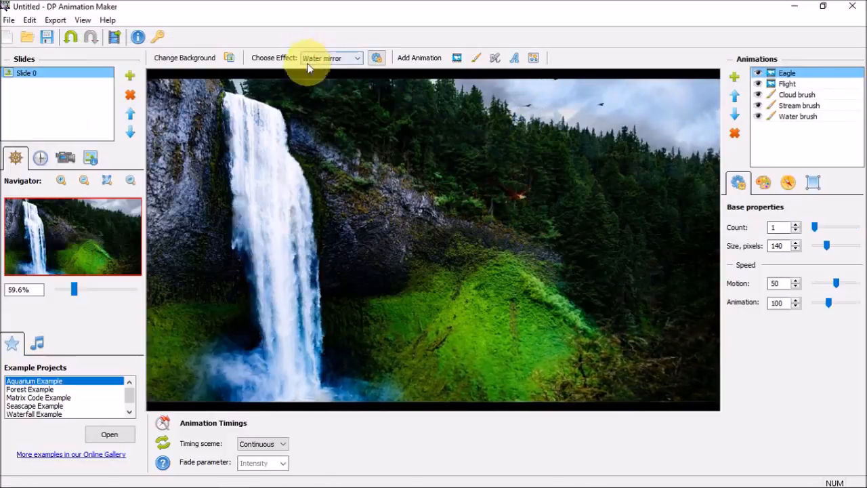
pyautogui.moveTo(614, 224)
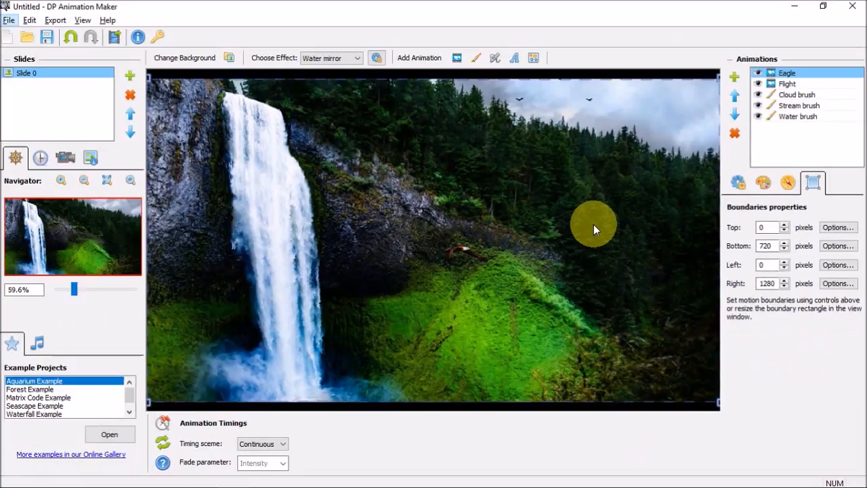
pyautogui.moveTo(593, 234)
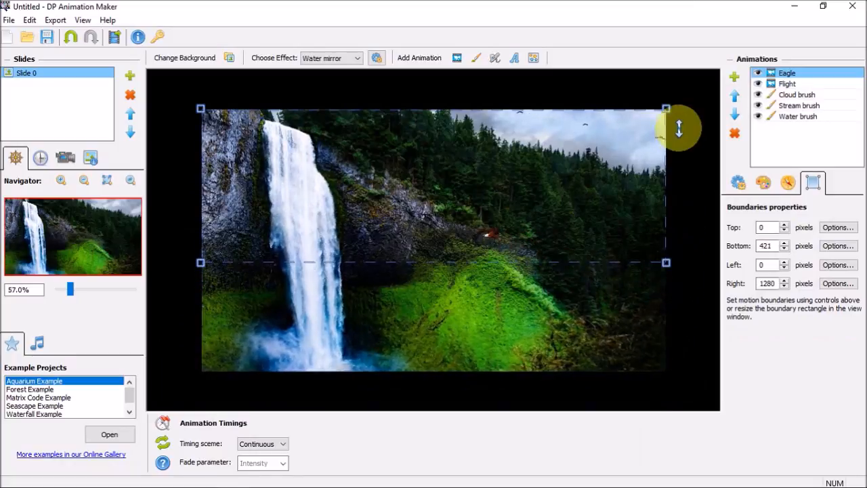
# Step: Resize the eagle's boundary rectangle to an upper band between 100 and 421 pixels
pyautogui.moveTo(665, 108); pyautogui.dragTo(666, 136)
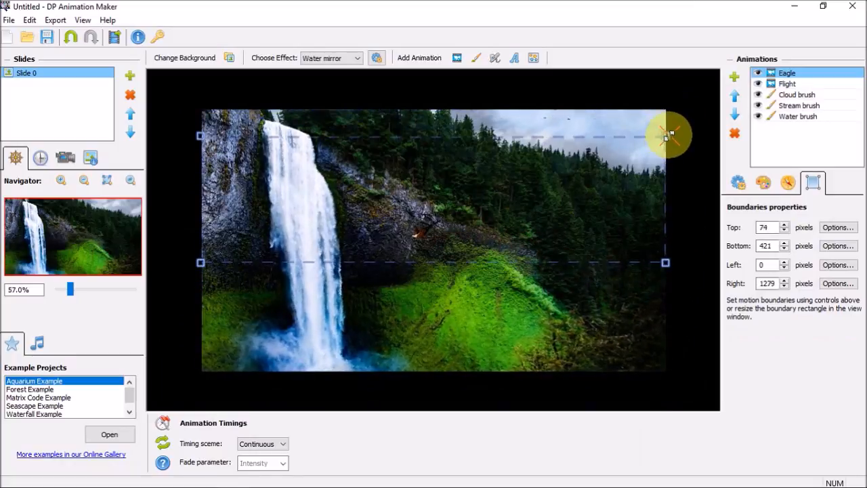
pyautogui.moveTo(670, 135); pyautogui.dragTo(669, 262)
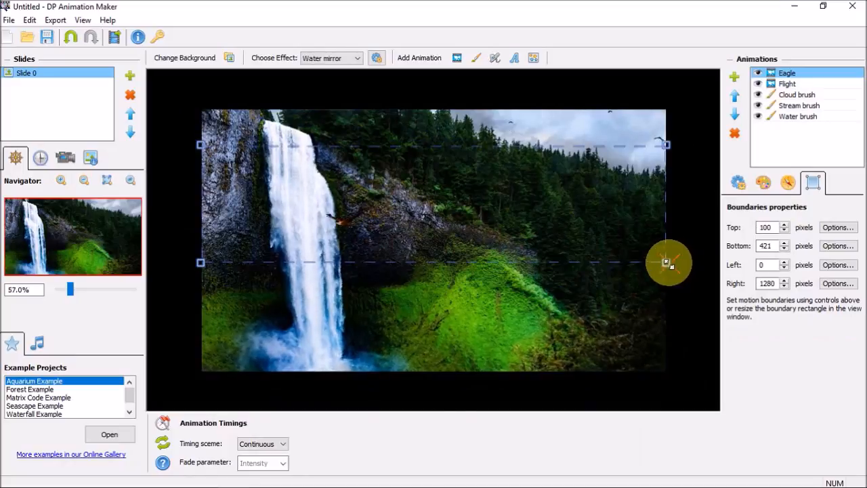
pyautogui.moveTo(670, 263); pyautogui.dragTo(669, 241)
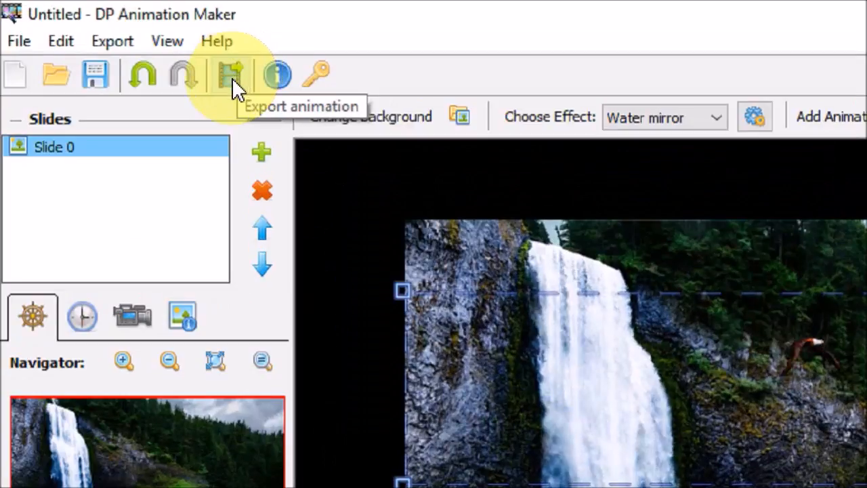
# Step: Start the export, bringing up the AVI/GIF/MOV/PNG/WMV/EXE format chooser
pyautogui.click(229, 74)
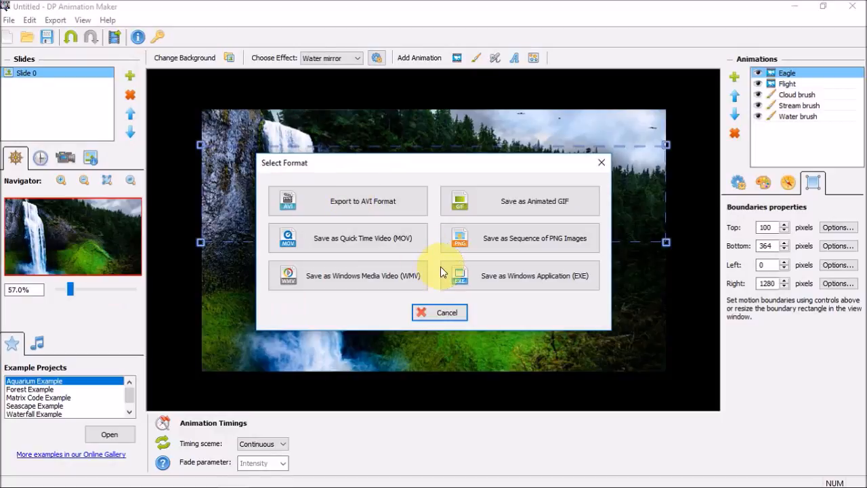
pyautogui.moveTo(542, 206)
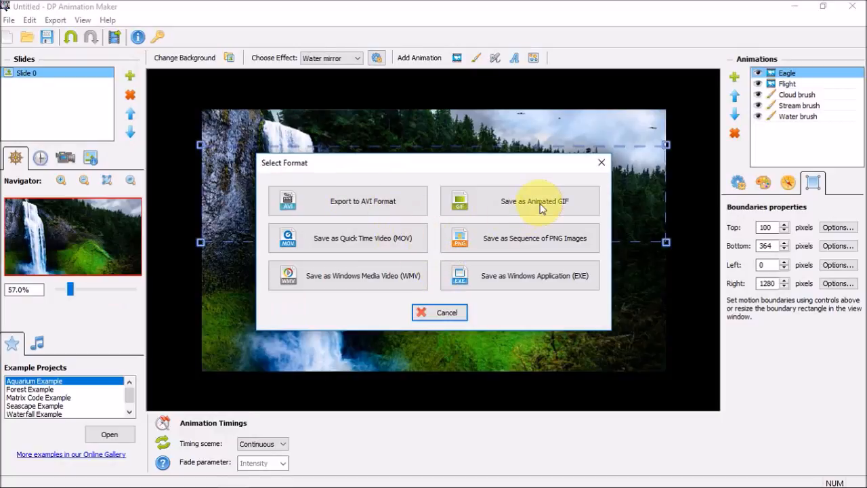